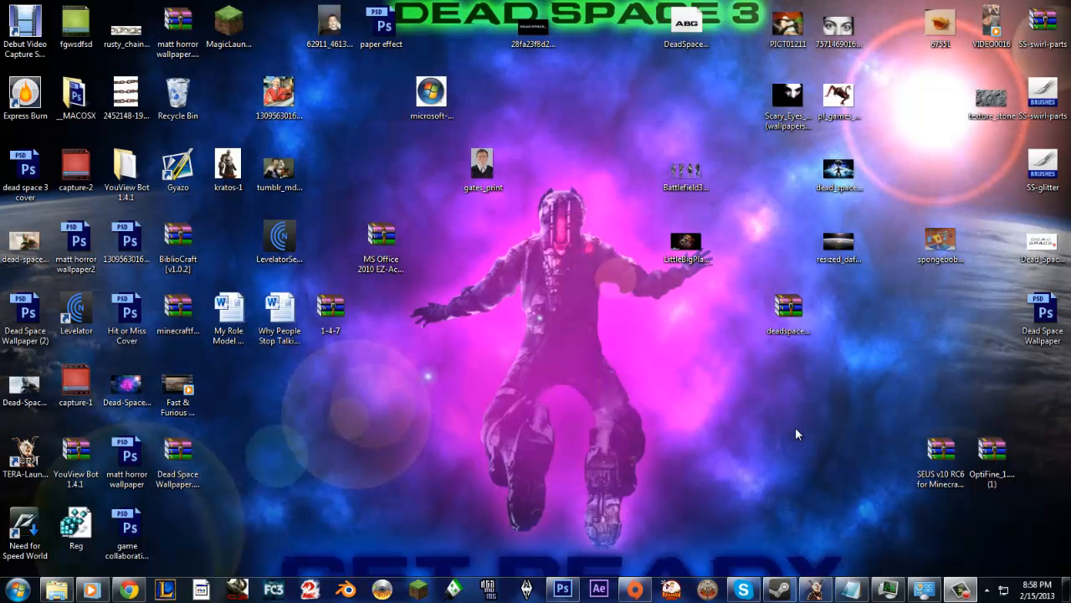
Step: Start the Minecraft launcher from its desktop shortcut
{"action": "left_click", "coordinate": [790, 20]}
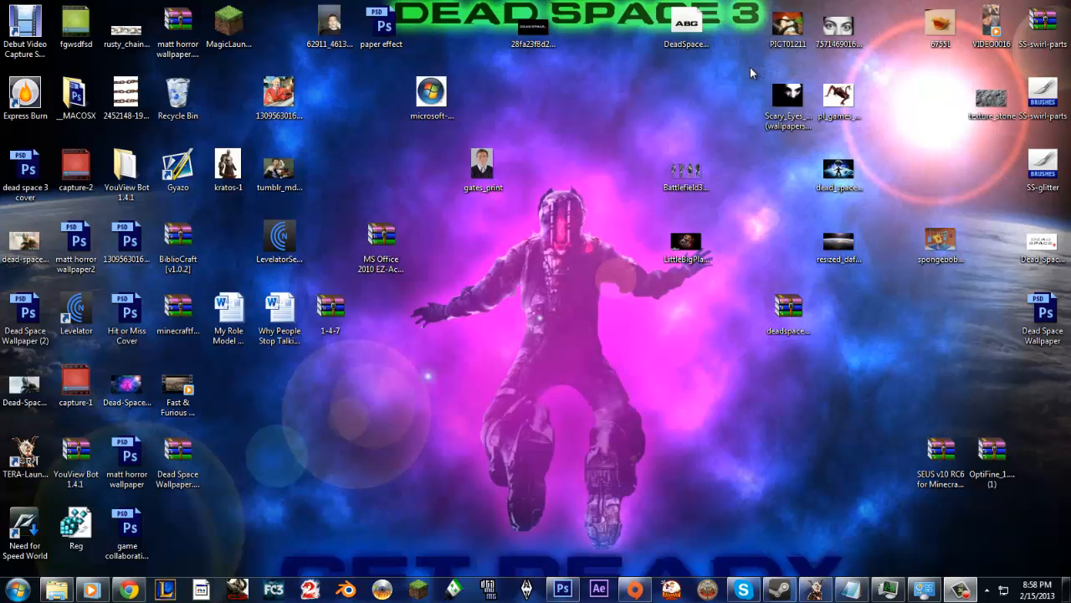
{"action": "mouse_move", "coordinate": [390, 552]}
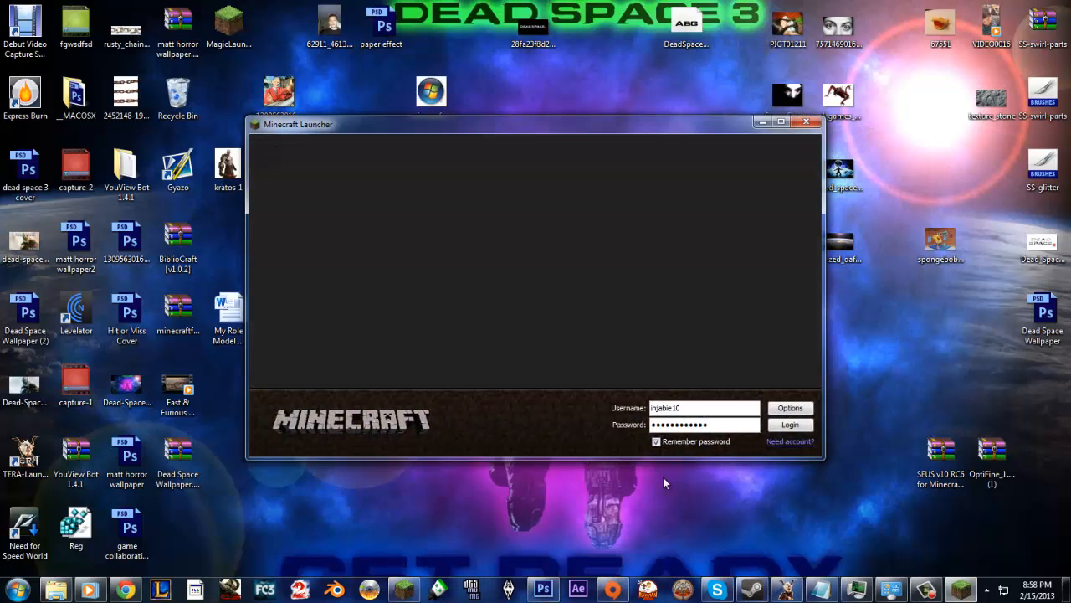
Step: Enable Force update in the launcher options and confirm the setting
{"action": "left_click", "coordinate": [790, 408]}
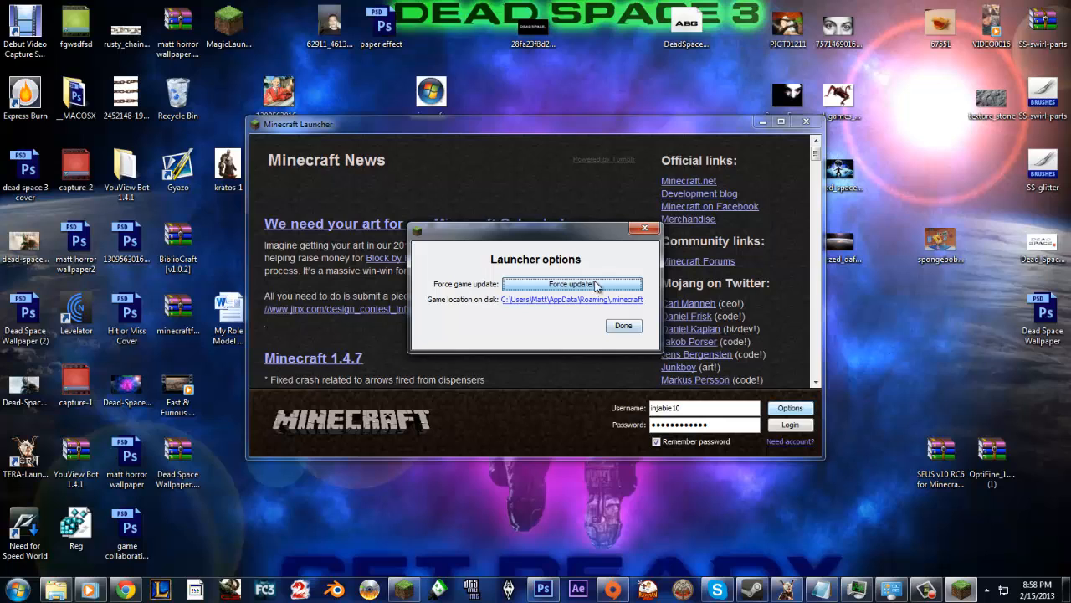
{"action": "left_click", "coordinate": [623, 325]}
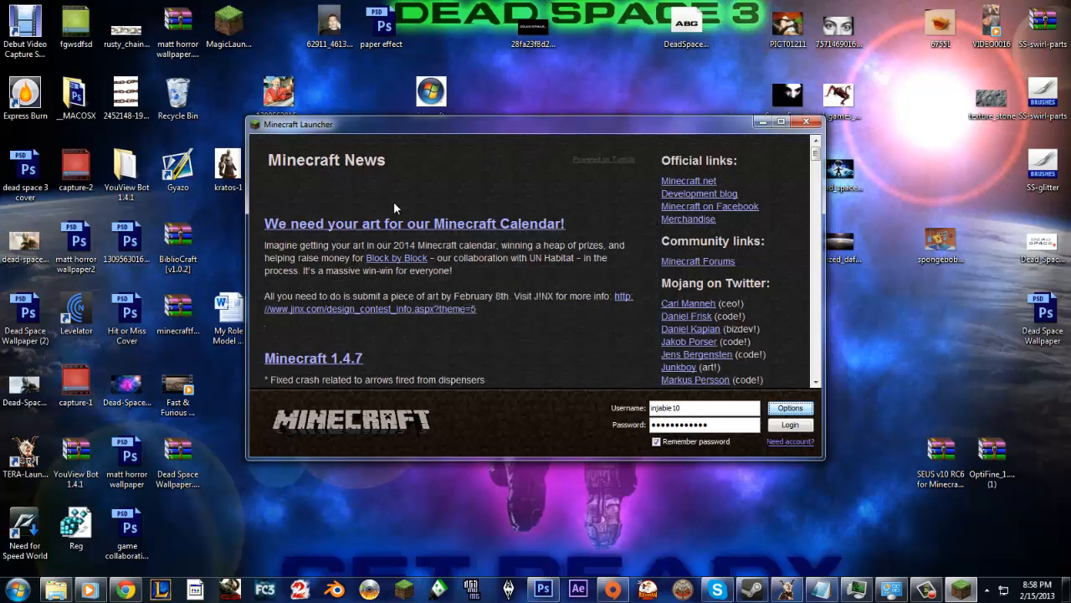
{"action": "left_click", "coordinate": [790, 409]}
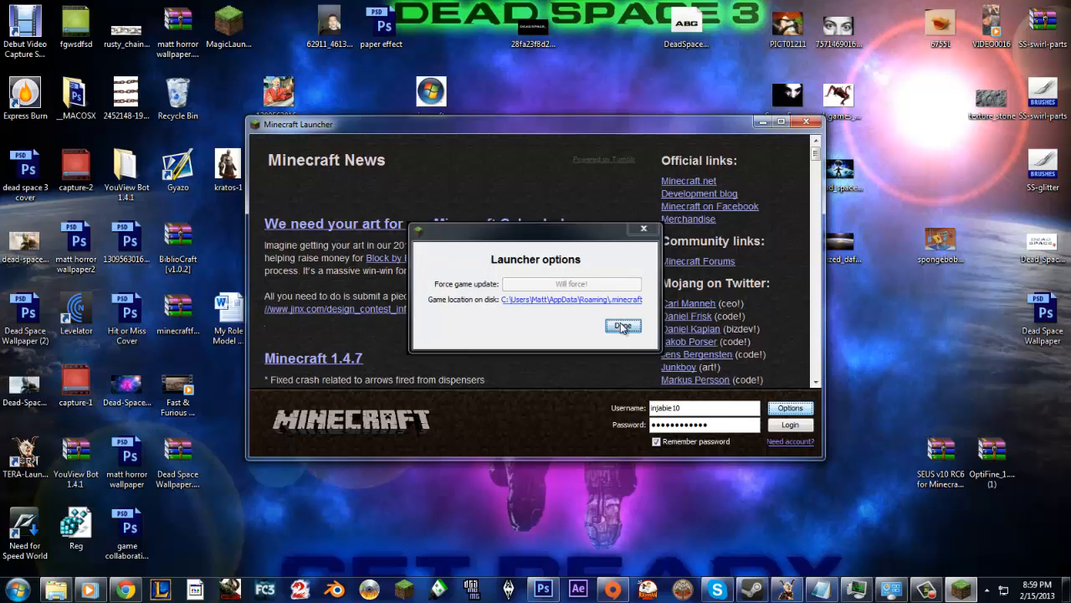
{"action": "left_click", "coordinate": [623, 325]}
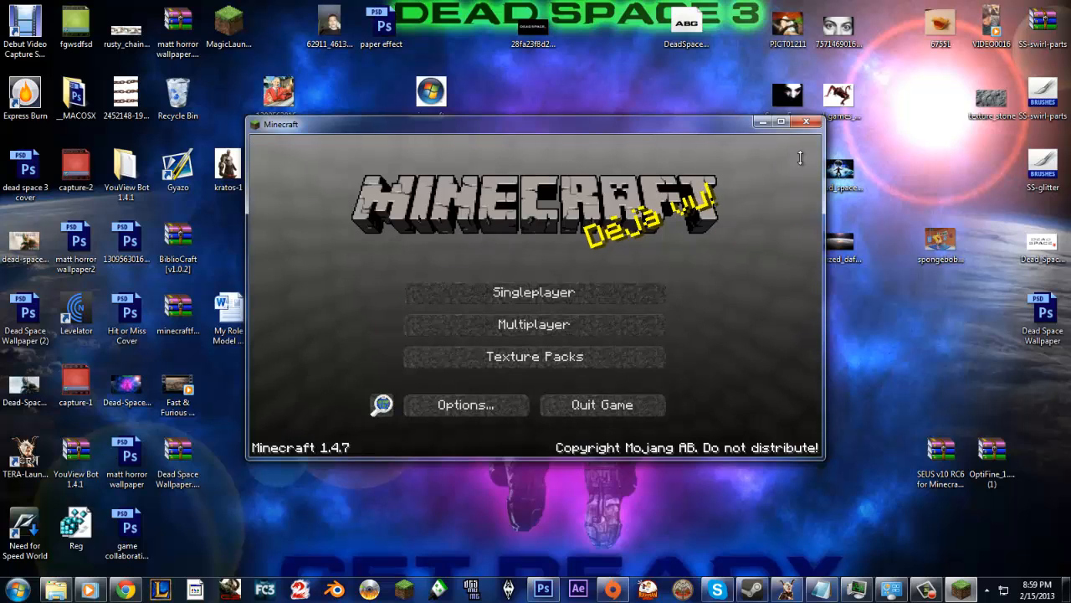
{"action": "mouse_move", "coordinate": [805, 120]}
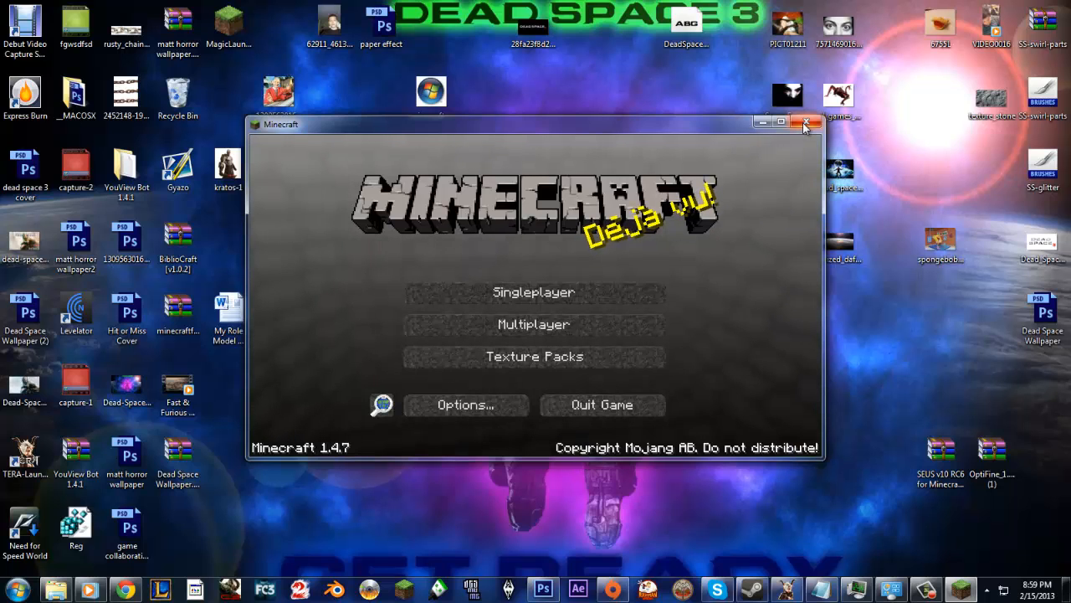
Step: Close Minecraft and browse via %appdata% into the Roaming .minecraft bin folder
{"action": "left_click", "coordinate": [807, 122]}
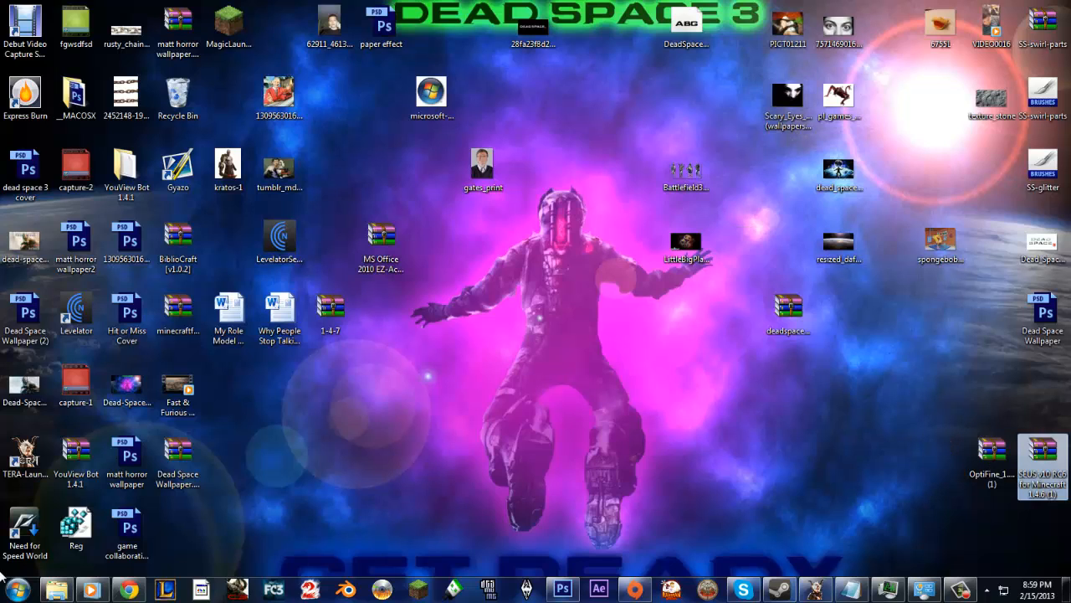
{"action": "left_click", "coordinate": [10, 593]}
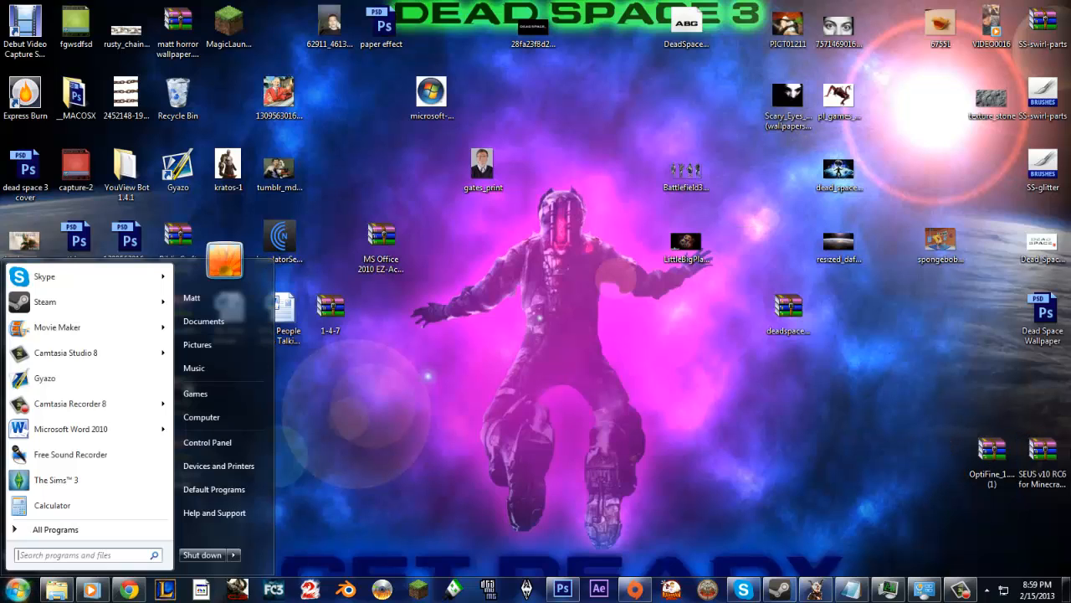
{"action": "type", "text": "%"}
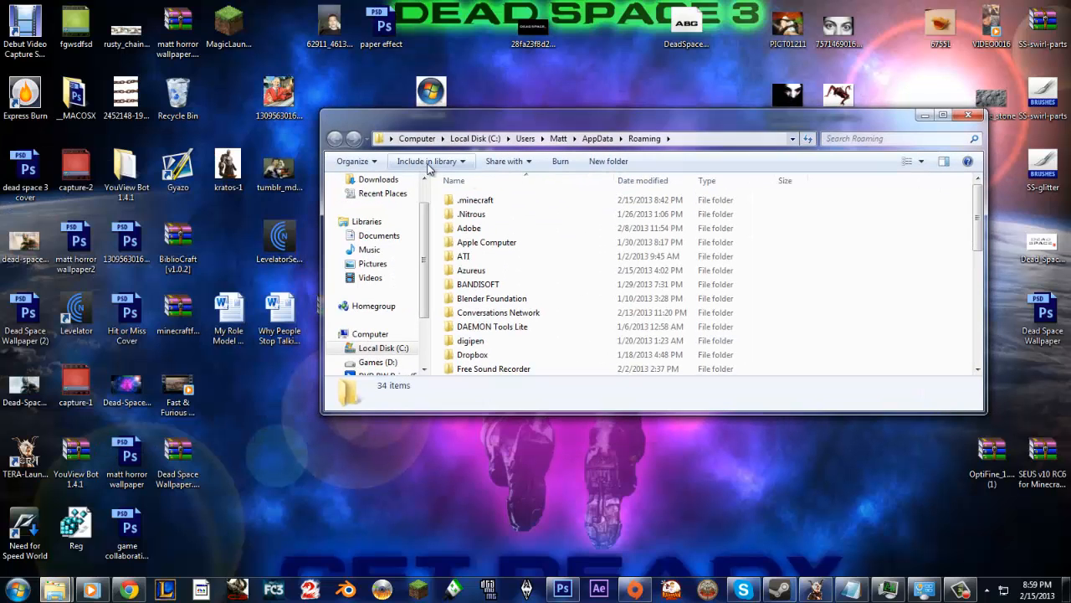
{"action": "double_click", "coordinate": [475, 200]}
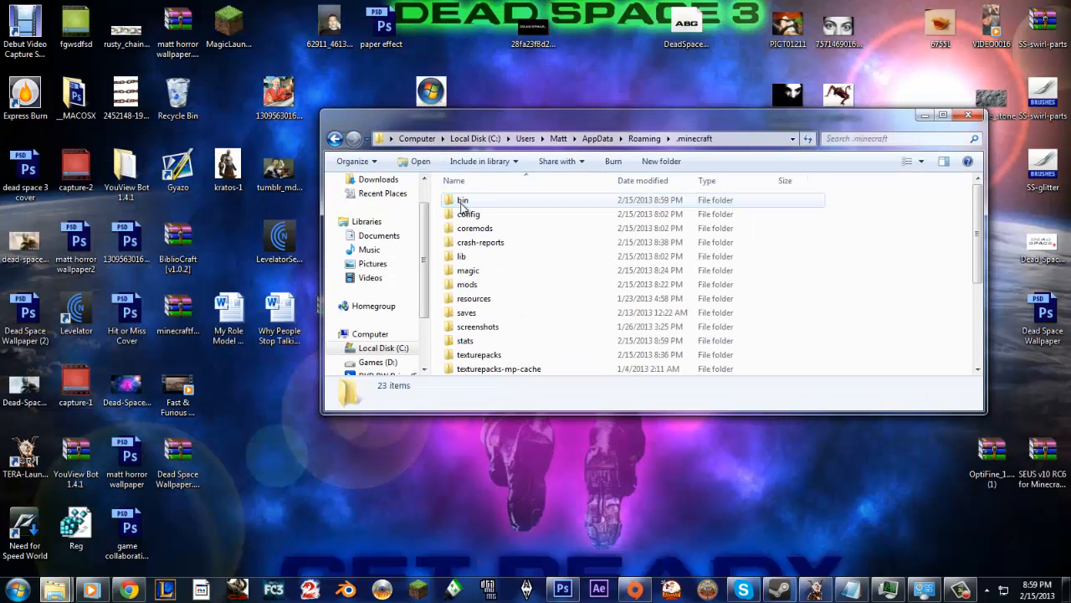
{"action": "double_click", "coordinate": [459, 199]}
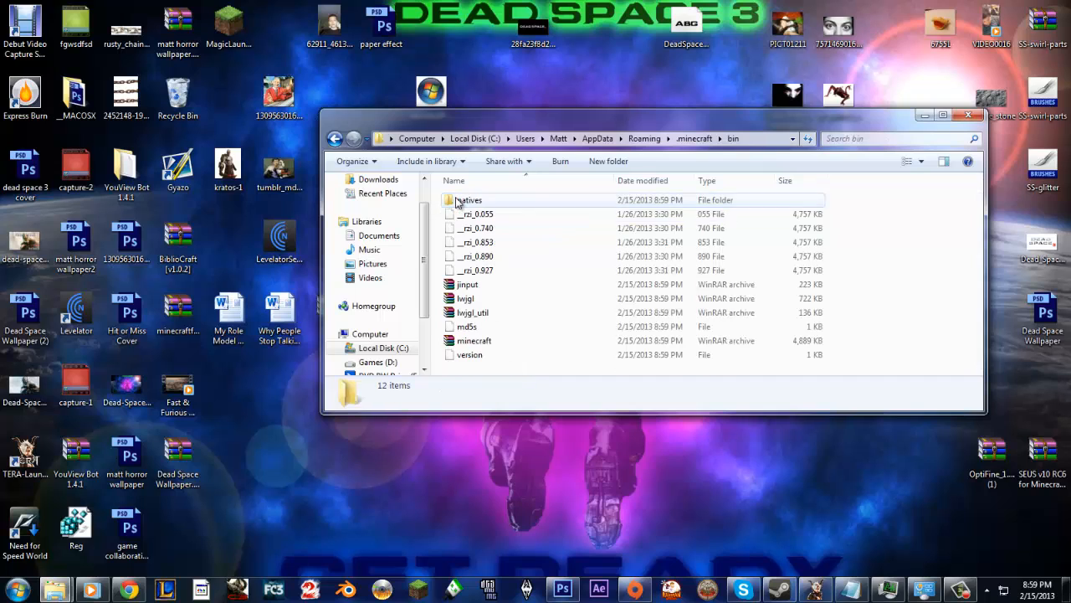
Step: Select minecraft.jar and bring up its context actions
{"action": "left_click", "coordinate": [382, 331]}
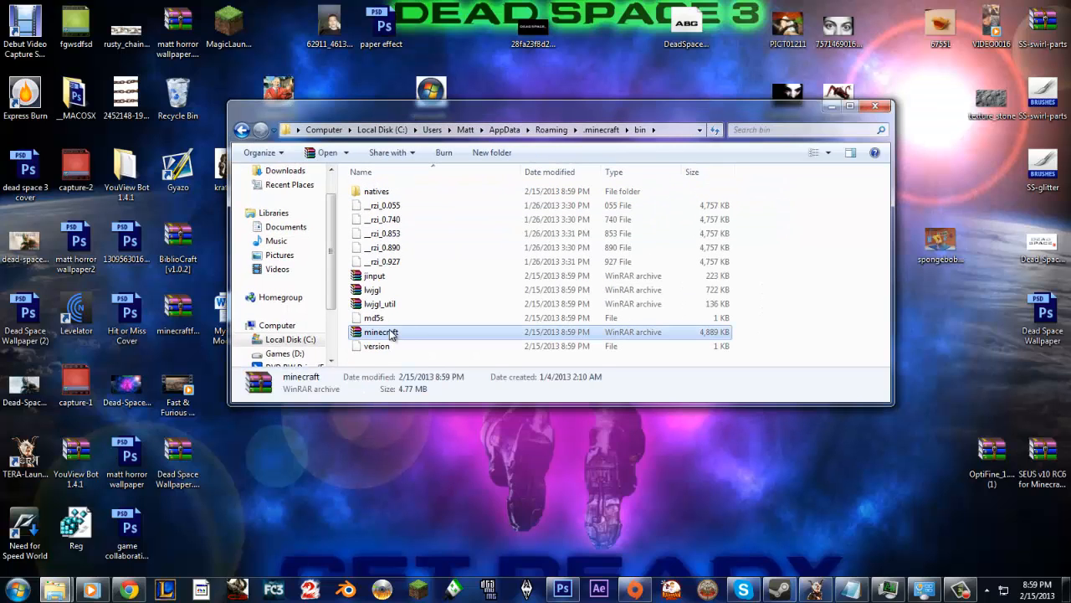
{"action": "mouse_move", "coordinate": [410, 336]}
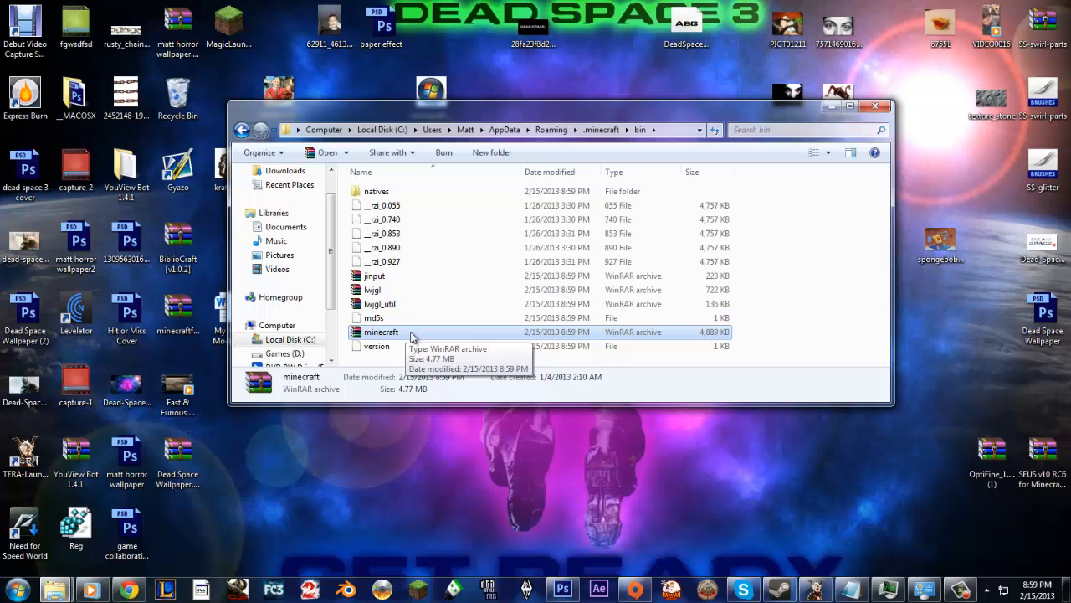
{"action": "double_click", "coordinate": [382, 331]}
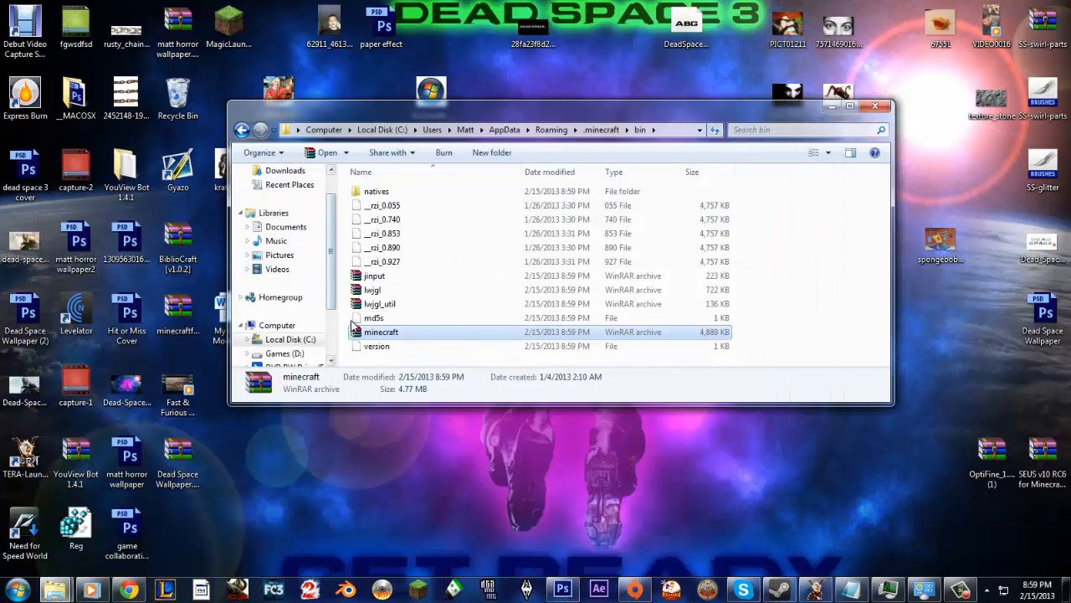
{"action": "right_click", "coordinate": [381, 331]}
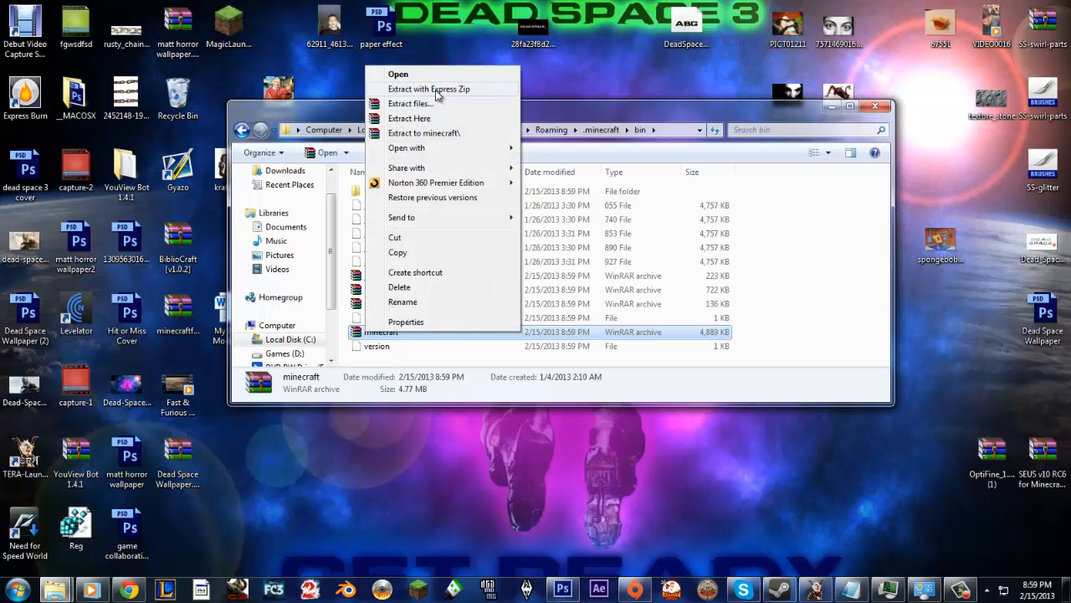
{"action": "mouse_move", "coordinate": [566, 338]}
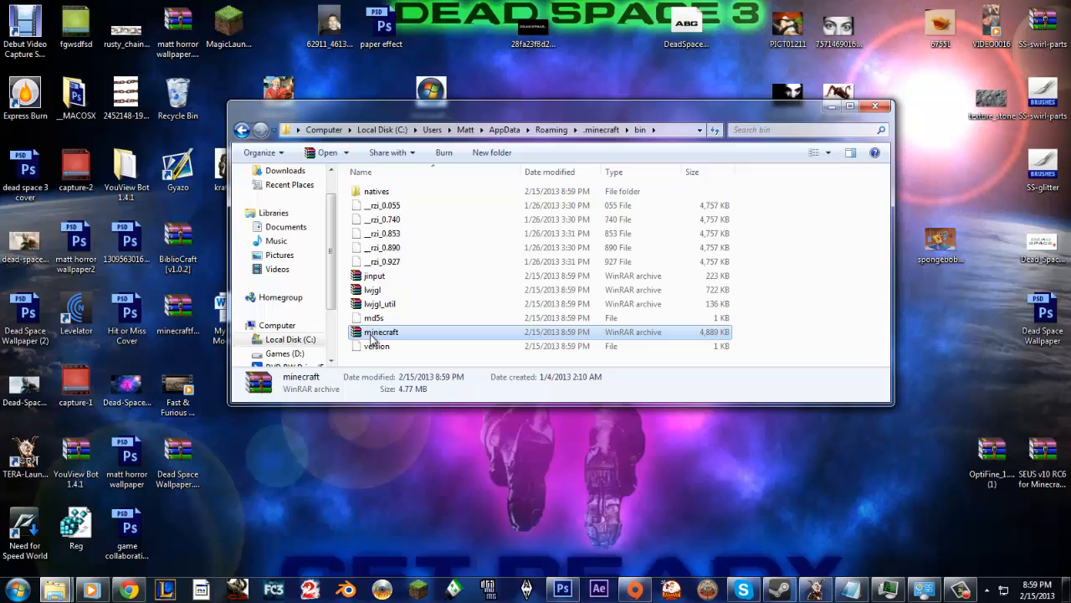
Step: Delete the META-INF folder from minecraft.jar and shift the WinRAR window left
{"action": "double_click", "coordinate": [382, 332]}
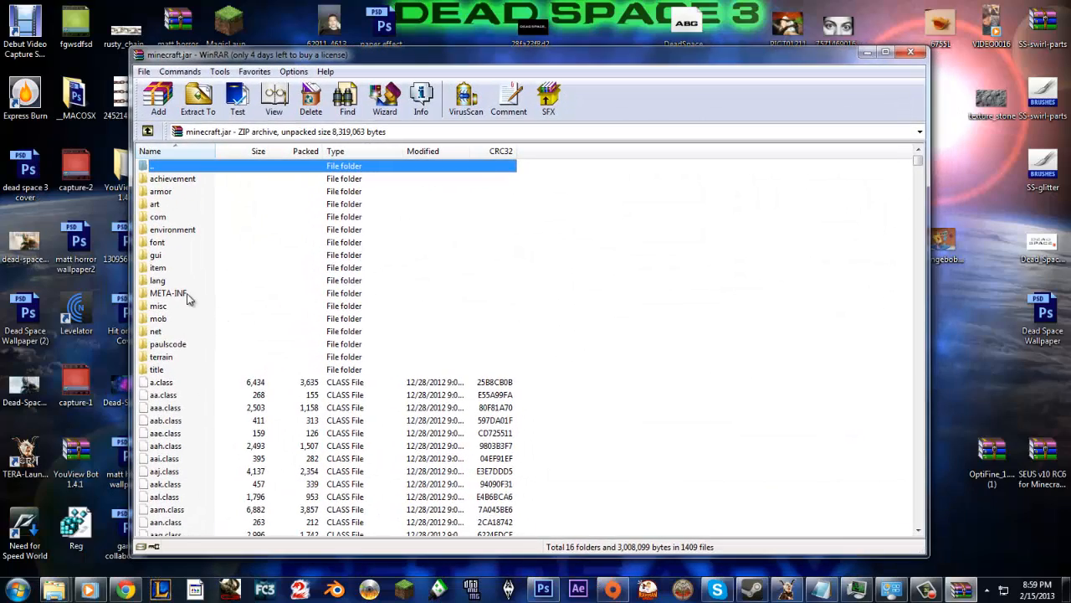
{"action": "left_click", "coordinate": [311, 97]}
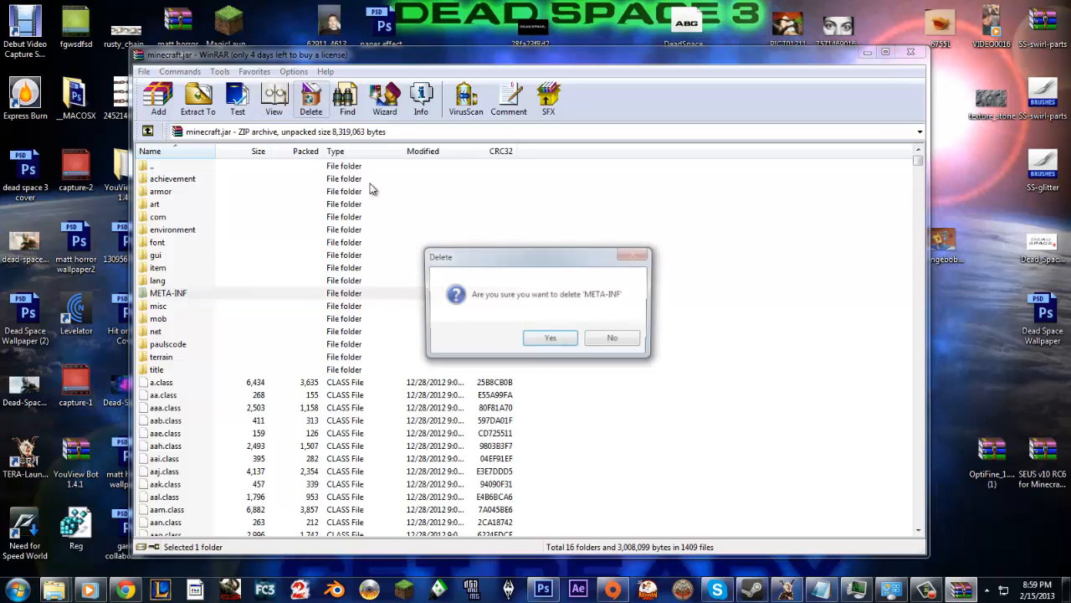
{"action": "left_click", "coordinate": [549, 338]}
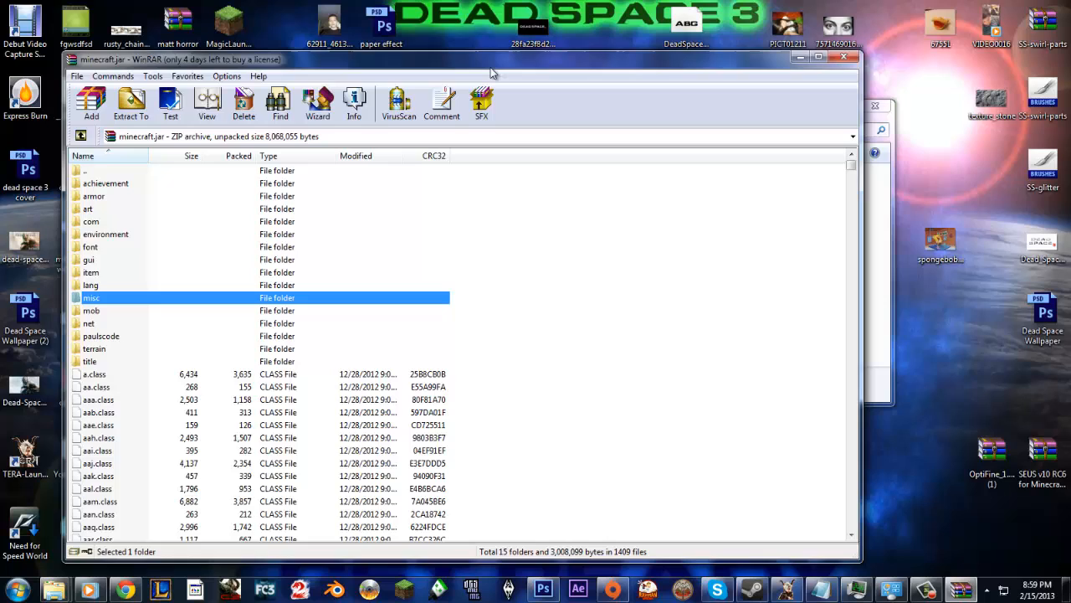
{"action": "left_click_drag", "start_coordinate": [494, 60], "coordinate": [478, 84]}
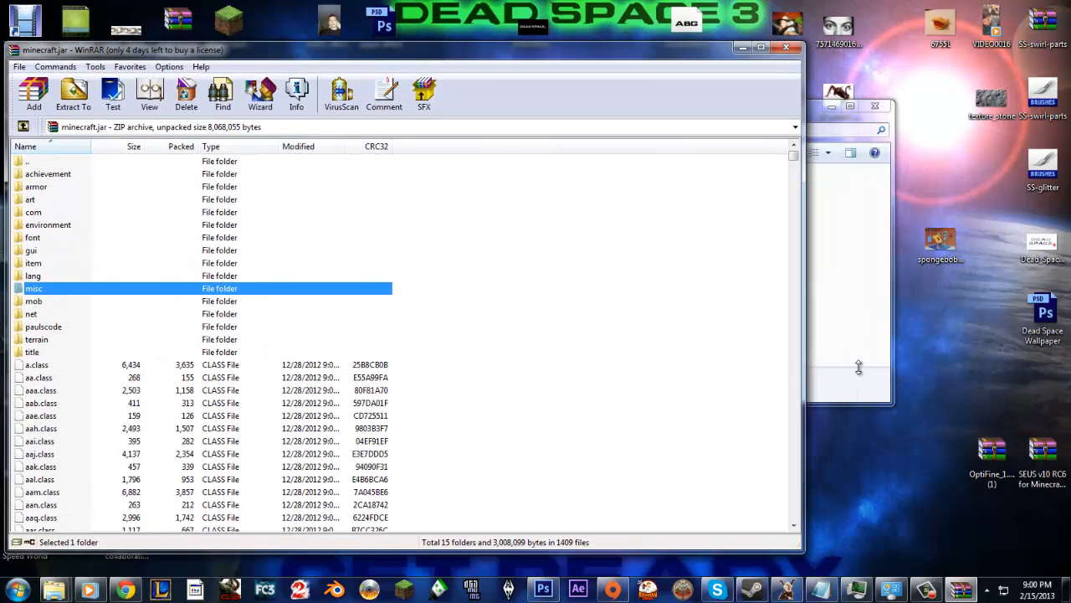
{"action": "mouse_move", "coordinate": [900, 382]}
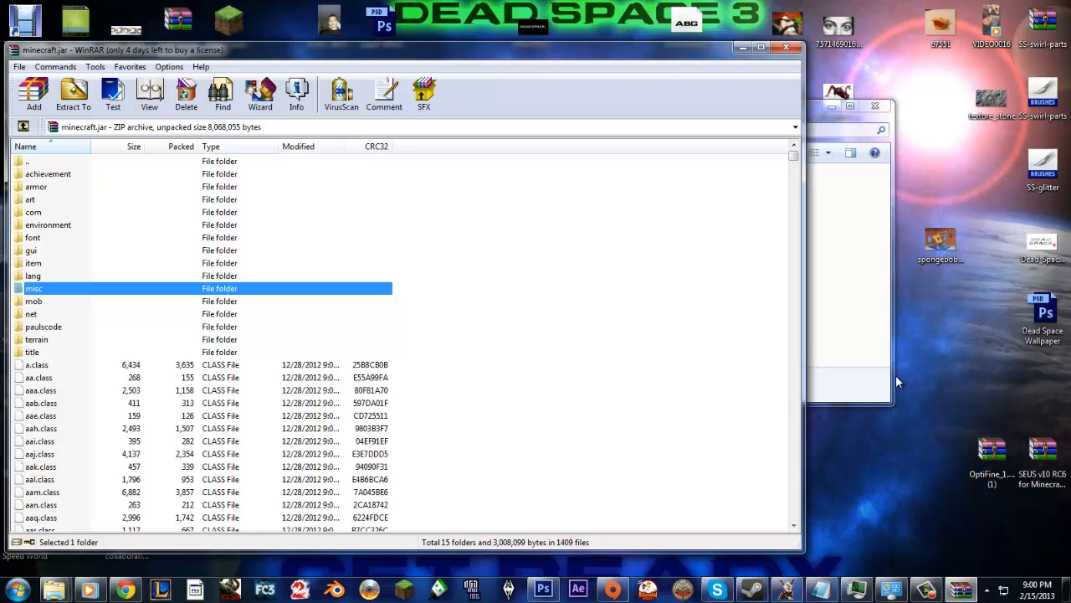
{"action": "mouse_move", "coordinate": [895, 375]}
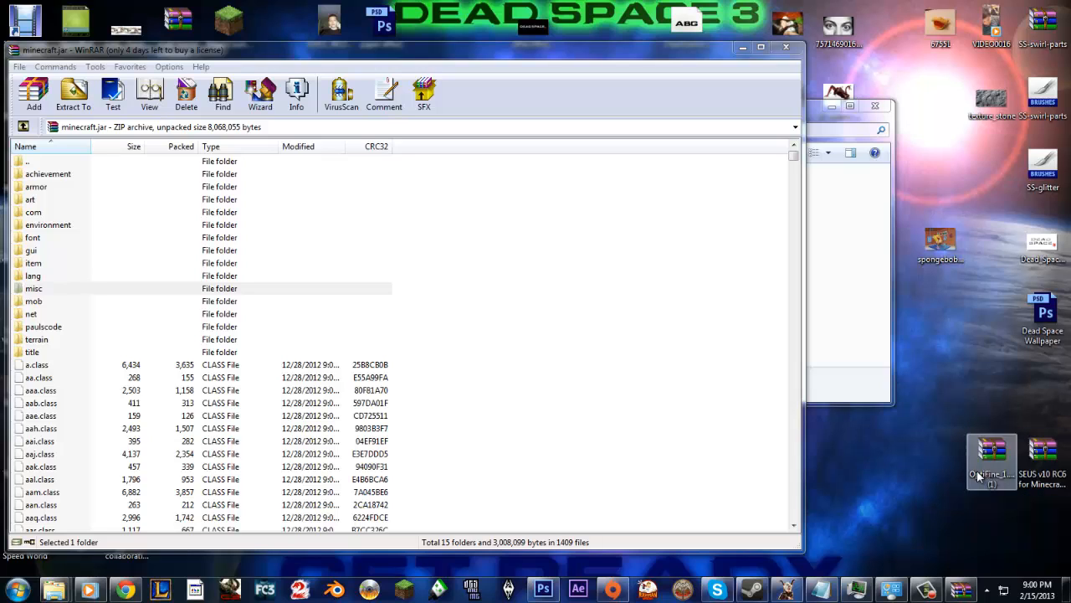
{"action": "mouse_move", "coordinate": [991, 473]}
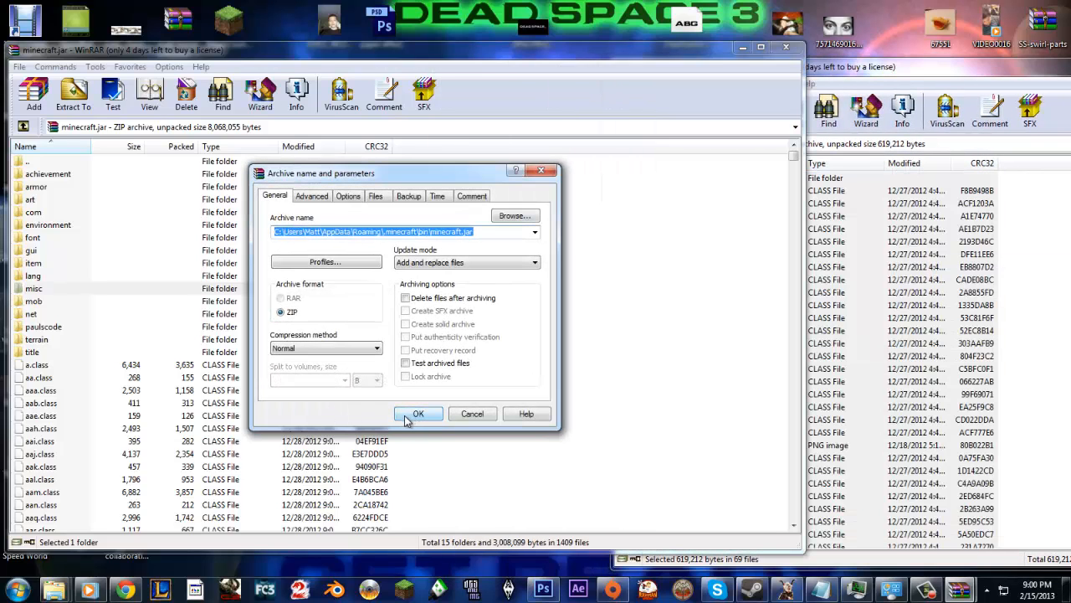
Step: Confirm adding the OptiFine class files into minecraft.jar
{"action": "left_click", "coordinate": [418, 414]}
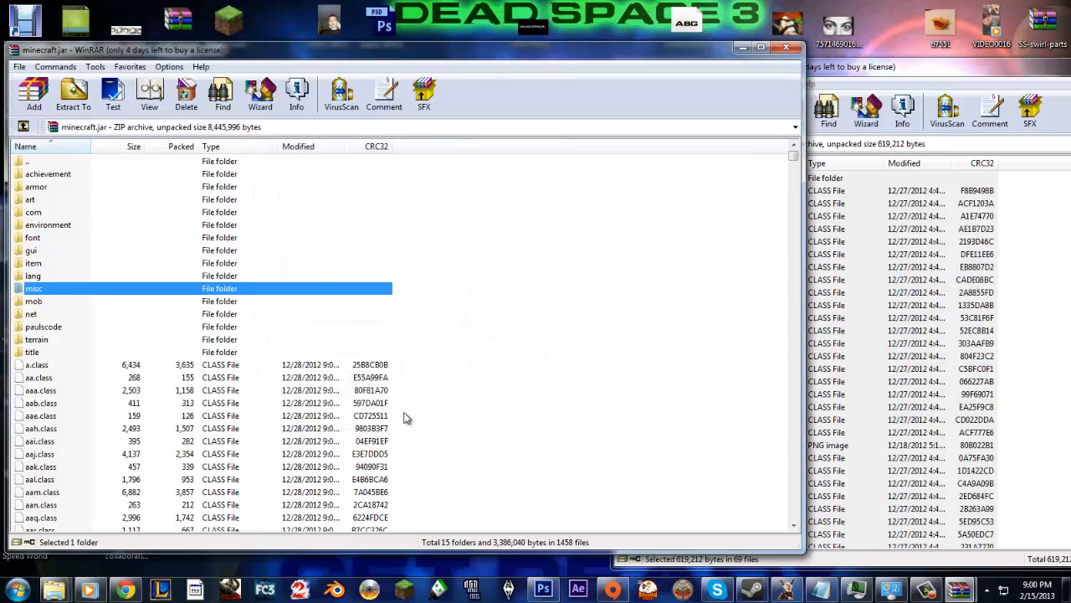
{"action": "scroll", "scroll_direction": "down", "scroll_amount": 3}
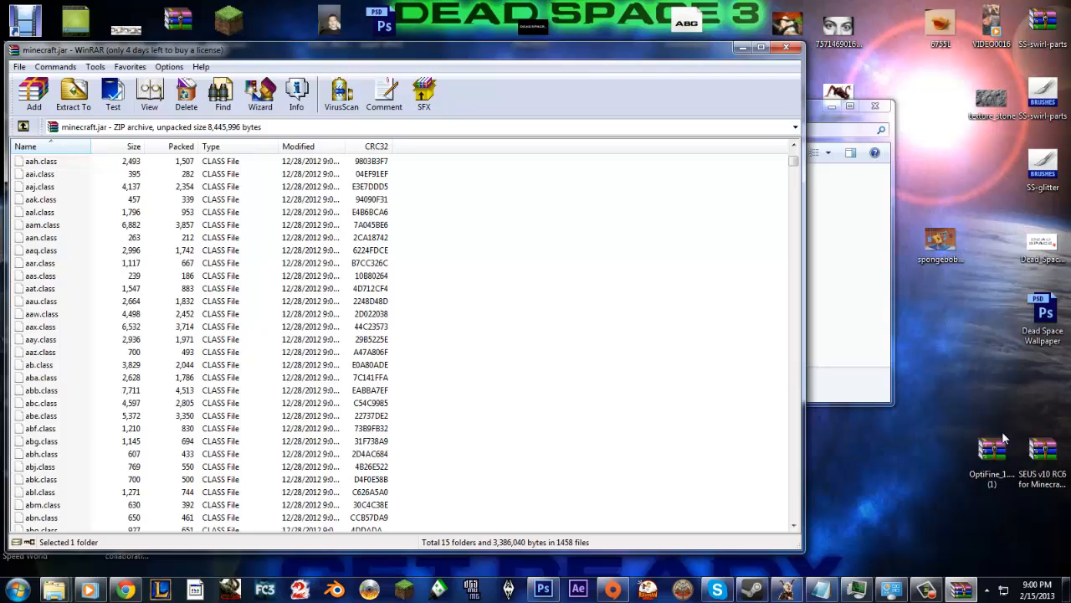
Step: Open the SEUS v10 RC6 shader archive and head to the %appdata% .minecraft folder
{"action": "double_click", "coordinate": [1038, 449]}
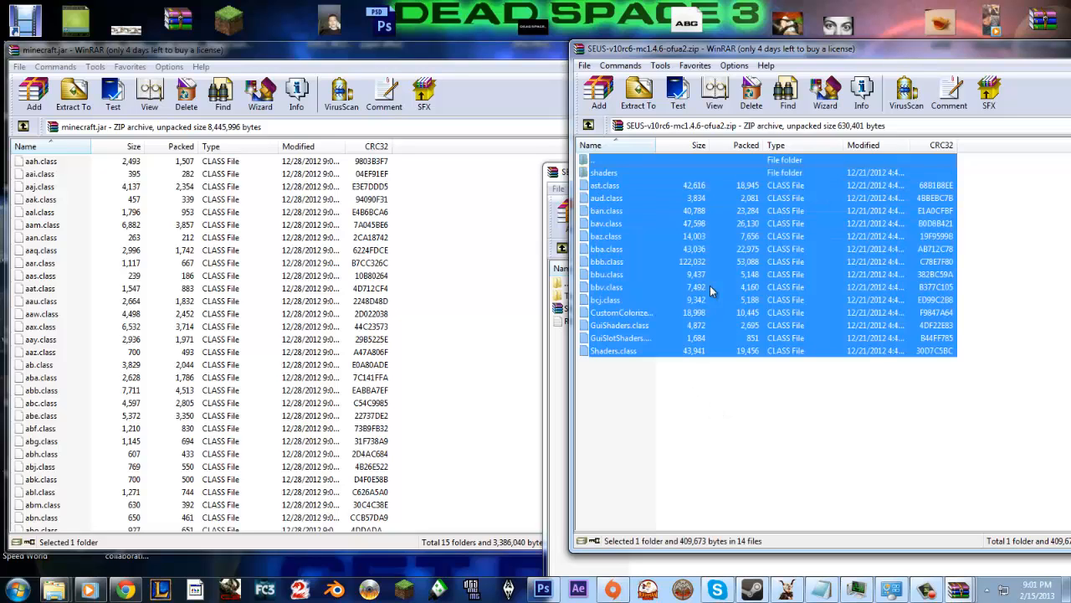
{"action": "left_click", "coordinate": [34, 92]}
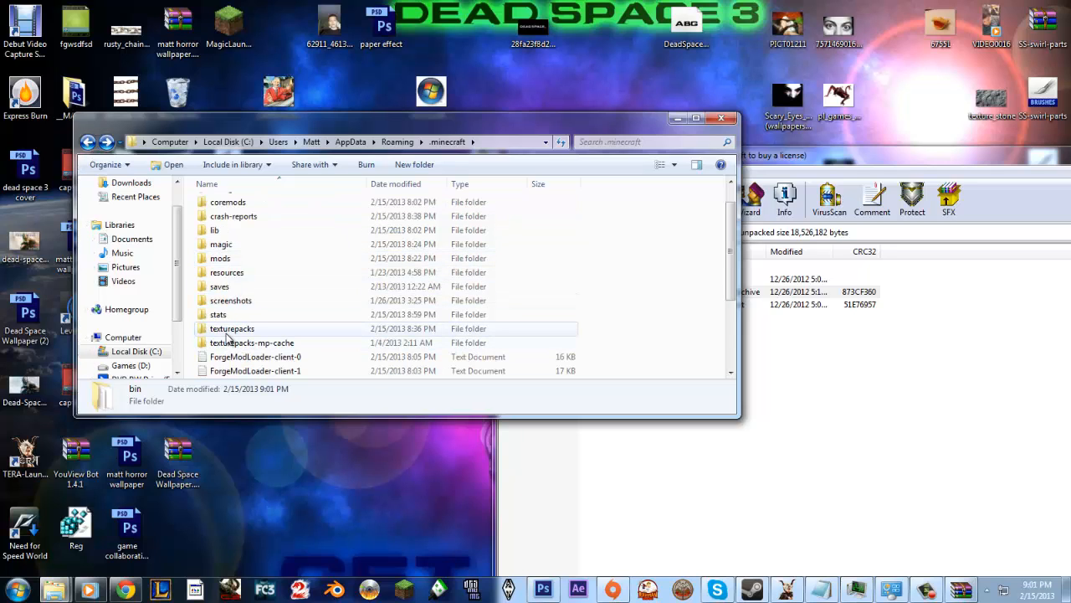
Step: Check the Ovo Rustic zip in texturepacks, view the SEUS archive's Texture Pack folder, then close the archive
{"action": "left_click", "coordinate": [231, 328]}
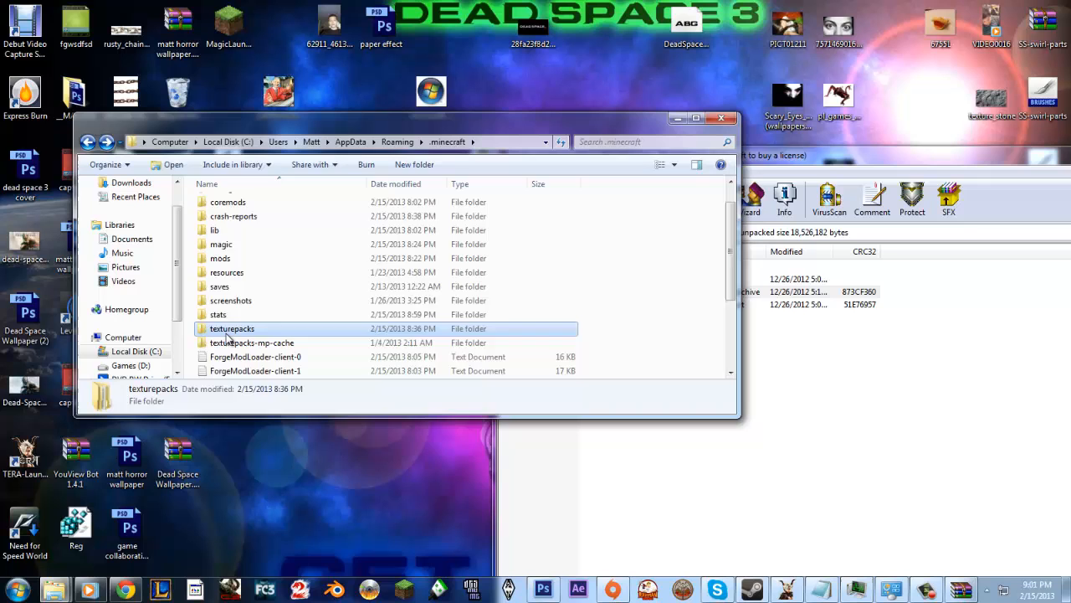
{"action": "double_click", "coordinate": [231, 328]}
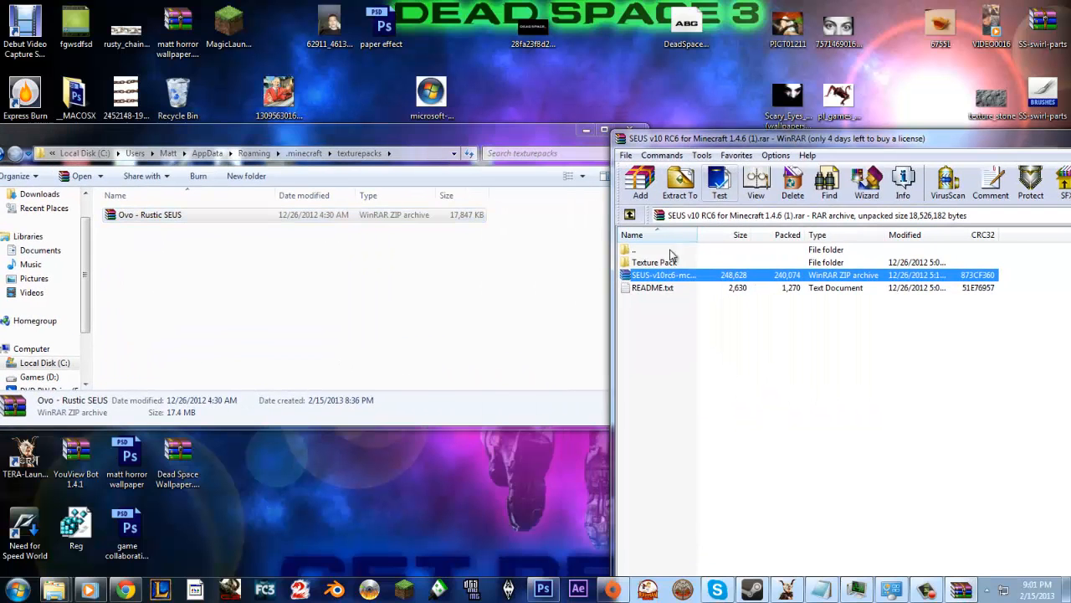
{"action": "left_click", "coordinate": [657, 261]}
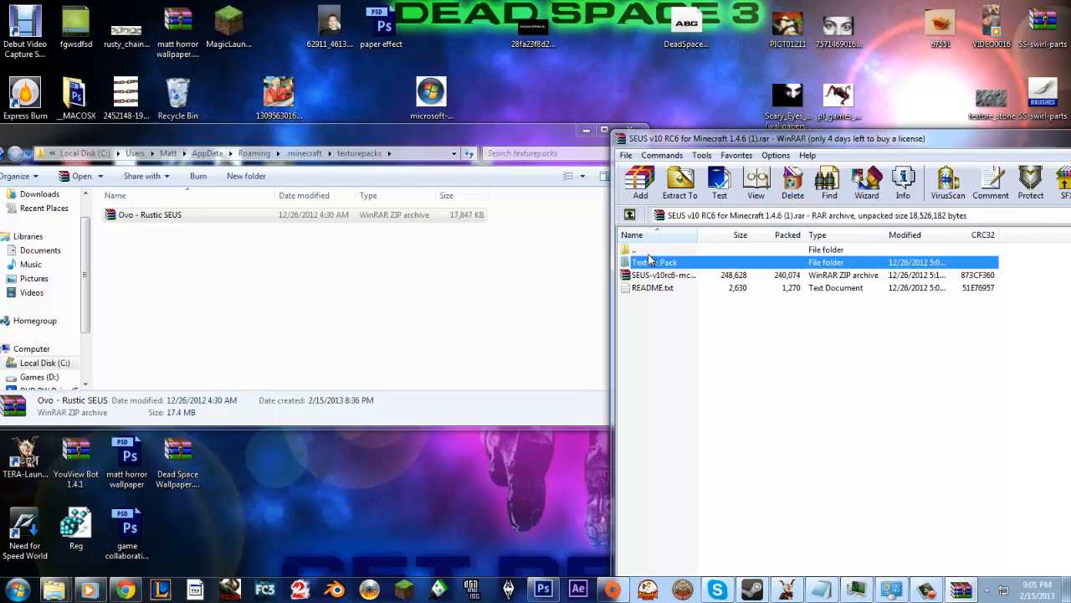
{"action": "double_click", "coordinate": [655, 261]}
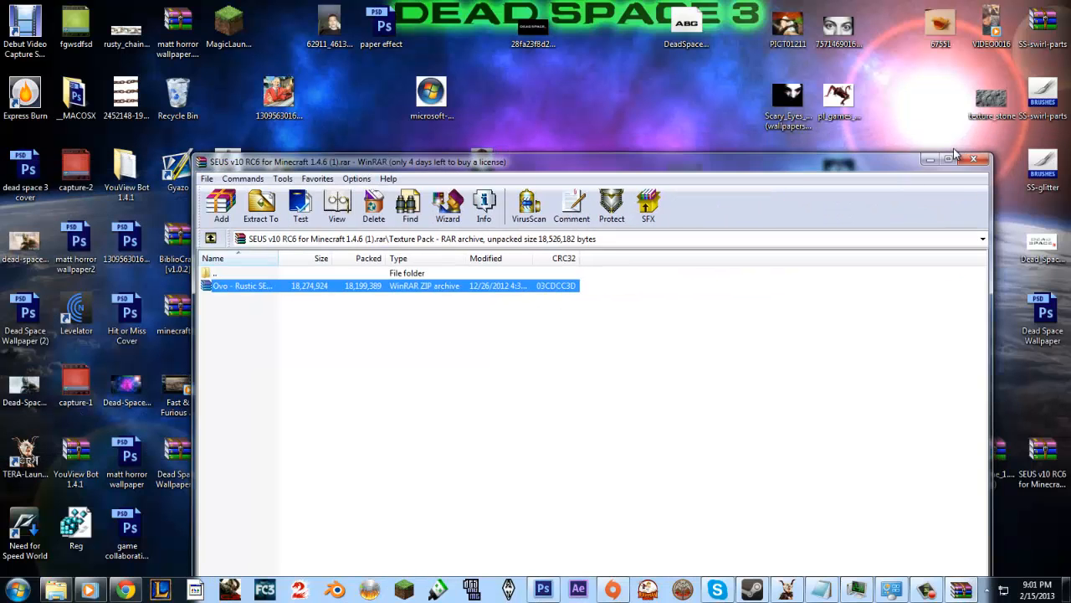
{"action": "left_click", "coordinate": [974, 160]}
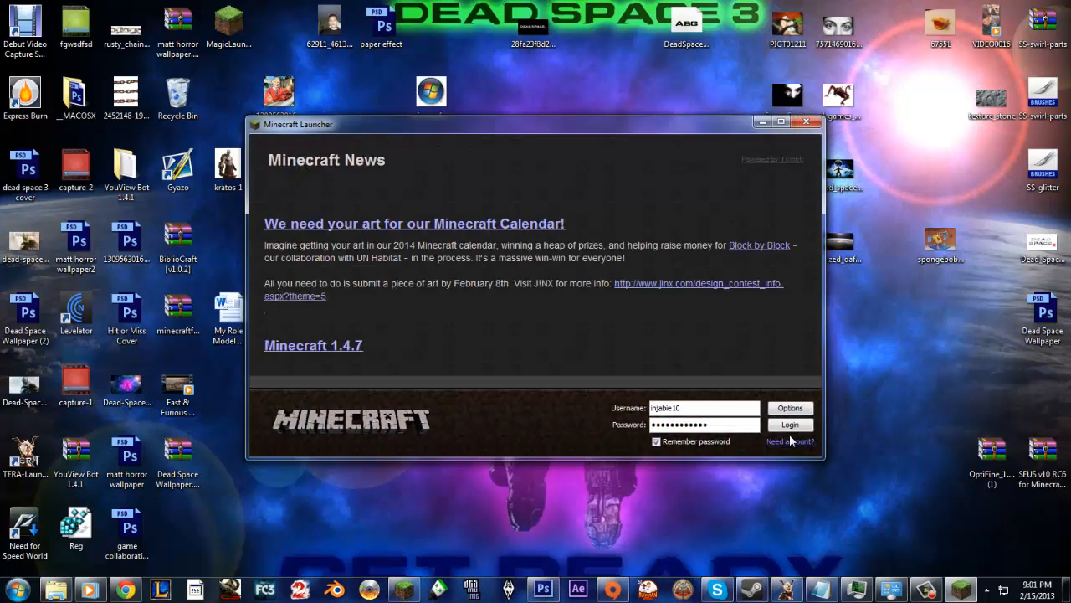
Step: Log in, make Ovo - Rustic SEUS.zip the active texture pack, and go to the singleplayer worlds
{"action": "left_click", "coordinate": [790, 425]}
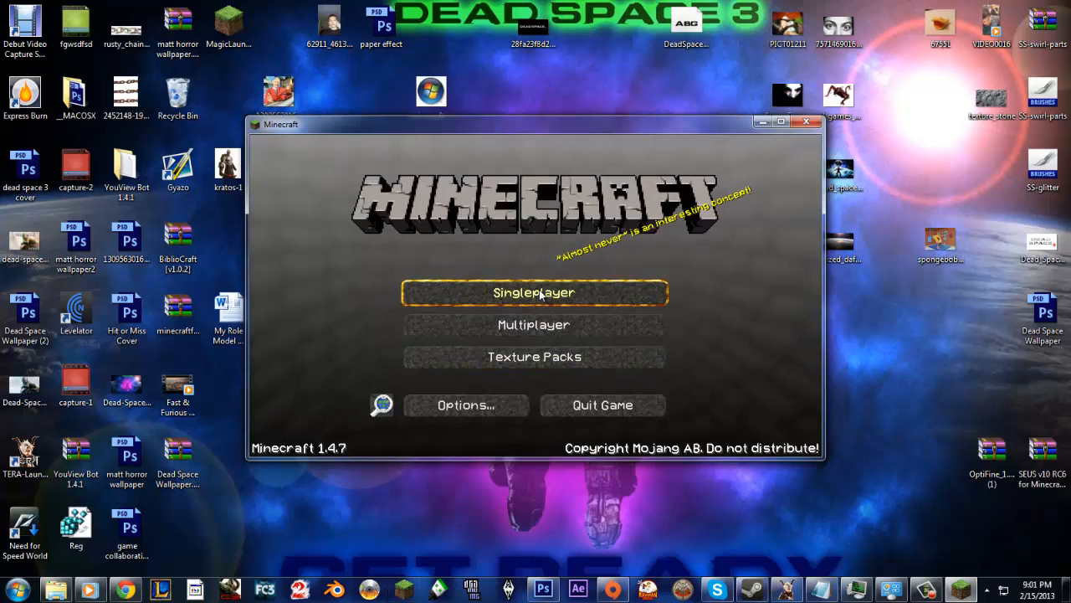
{"action": "left_click", "coordinate": [533, 356]}
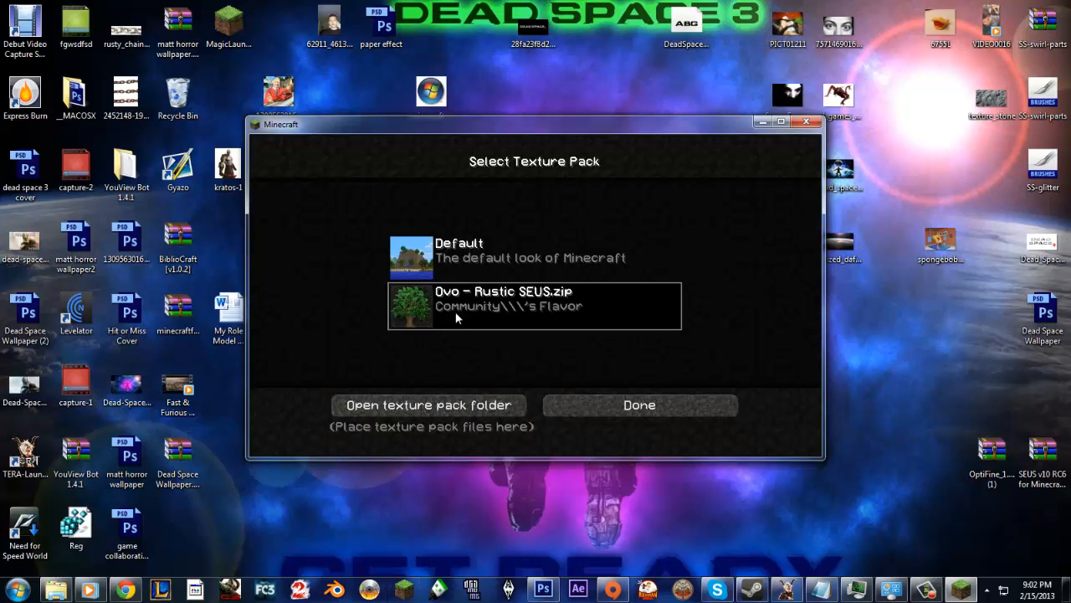
{"action": "mouse_move", "coordinate": [556, 295]}
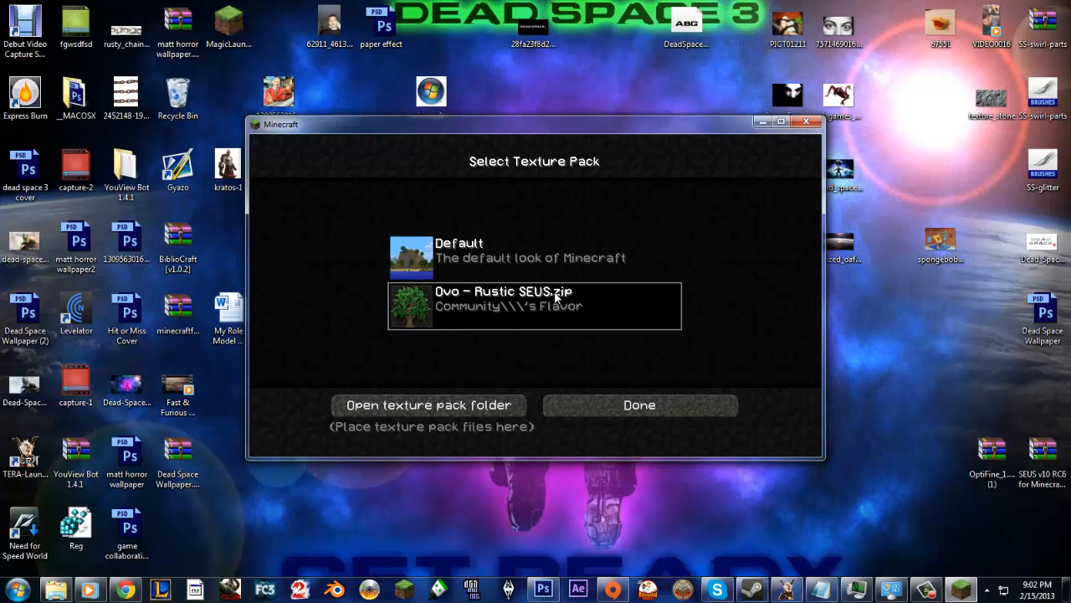
{"action": "mouse_move", "coordinate": [567, 366]}
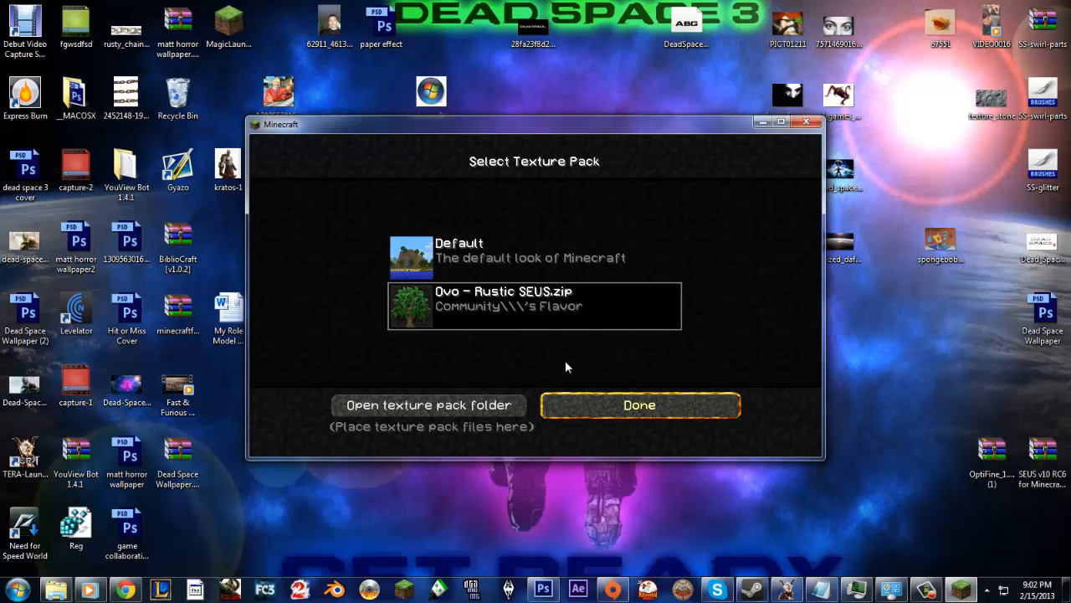
{"action": "left_click", "coordinate": [639, 404]}
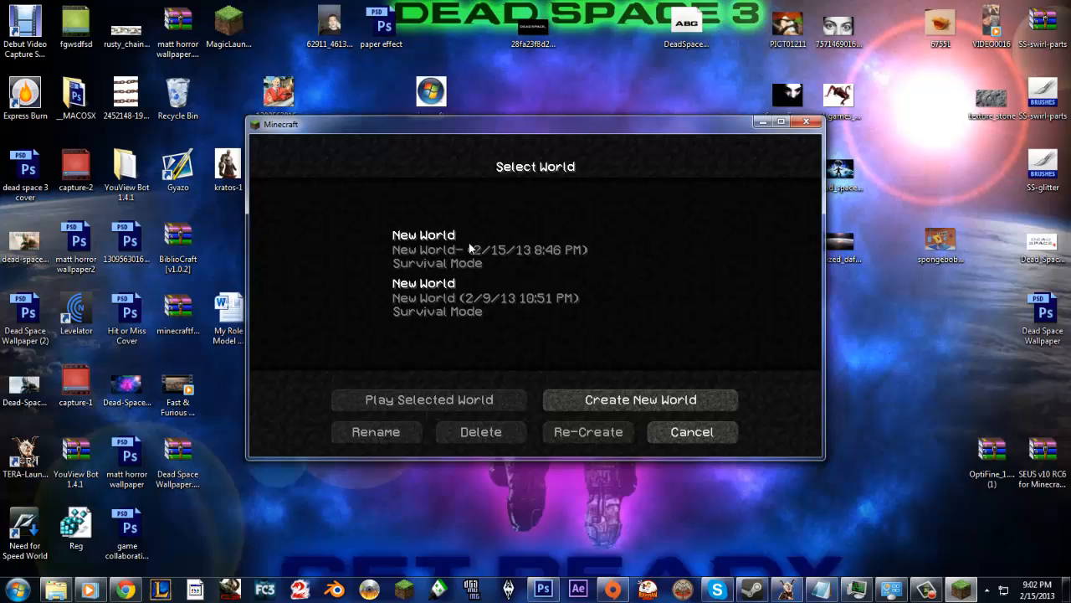
{"action": "left_click", "coordinate": [693, 432]}
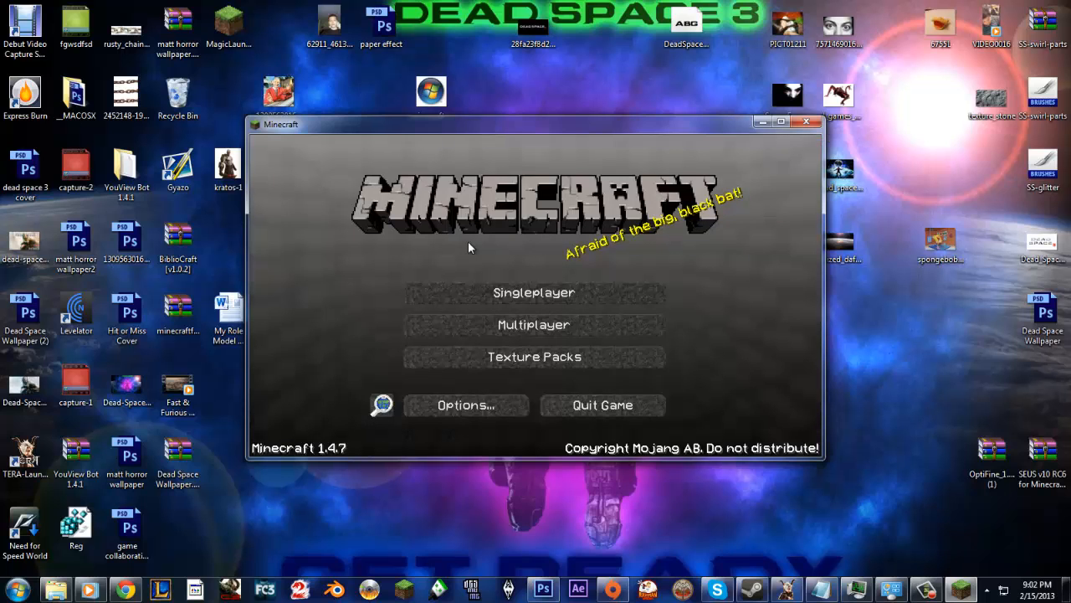
{"action": "left_click", "coordinate": [533, 291]}
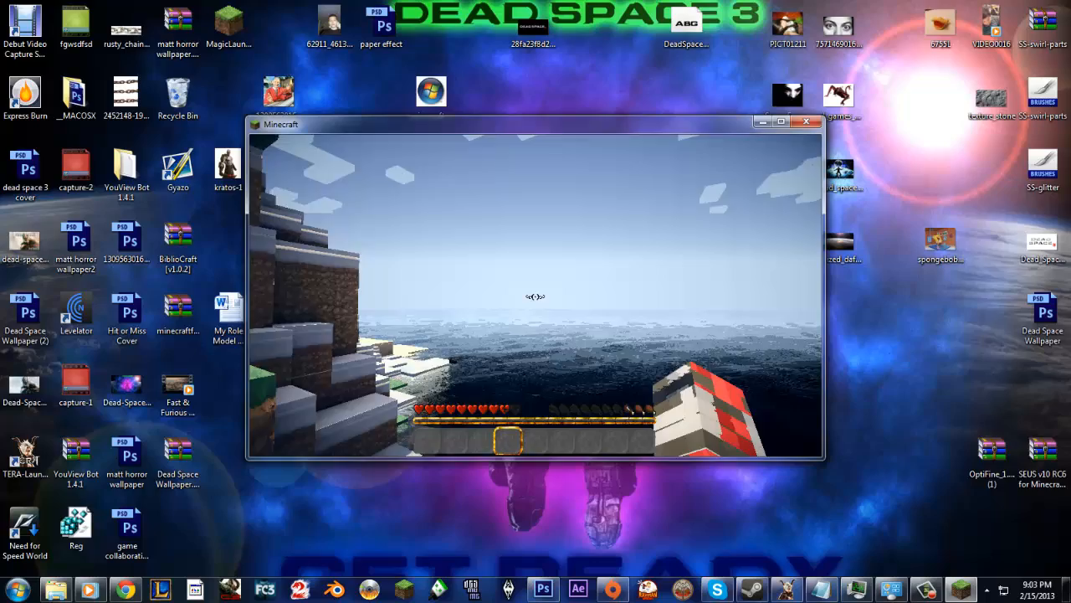
Step: Pause the shaded survival world with Escape
{"action": "key", "text": "Escape"}
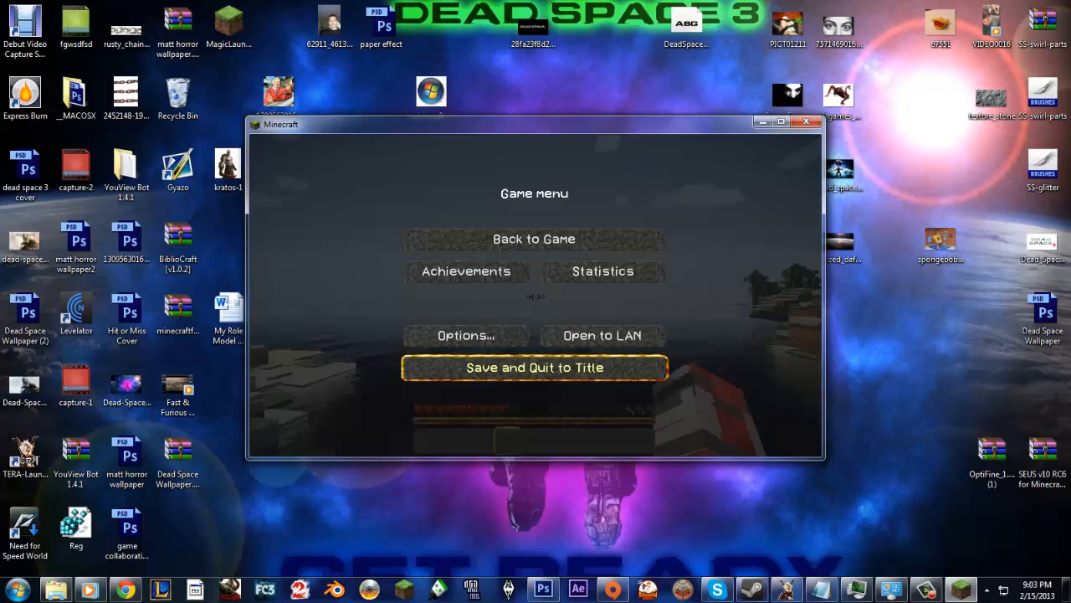
Step: Save and quit to the title screen, then reach the video settings
{"action": "left_click", "coordinate": [534, 238]}
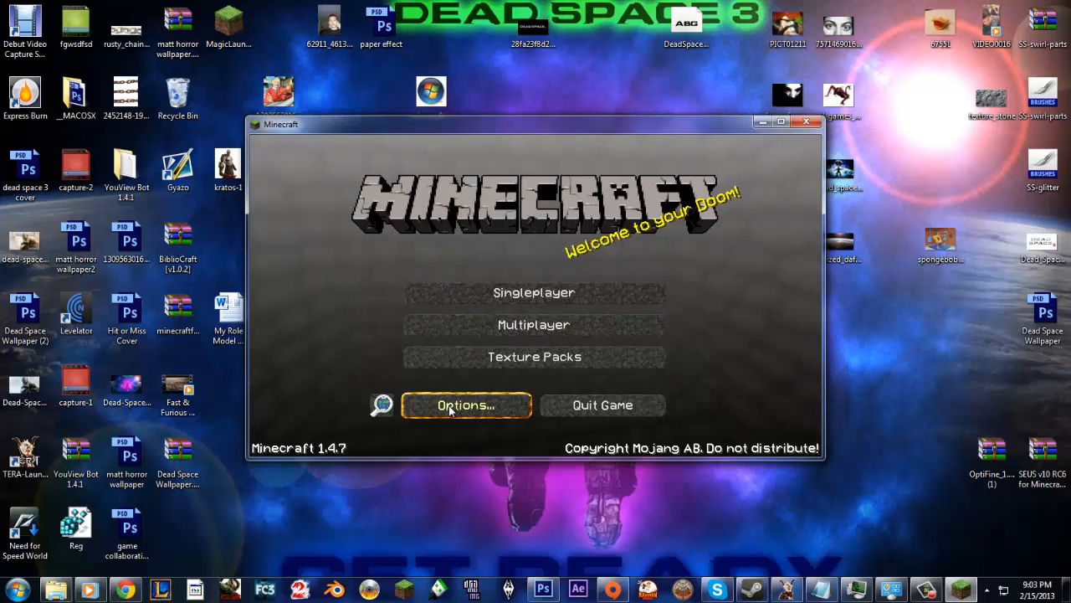
{"action": "mouse_move", "coordinate": [492, 443]}
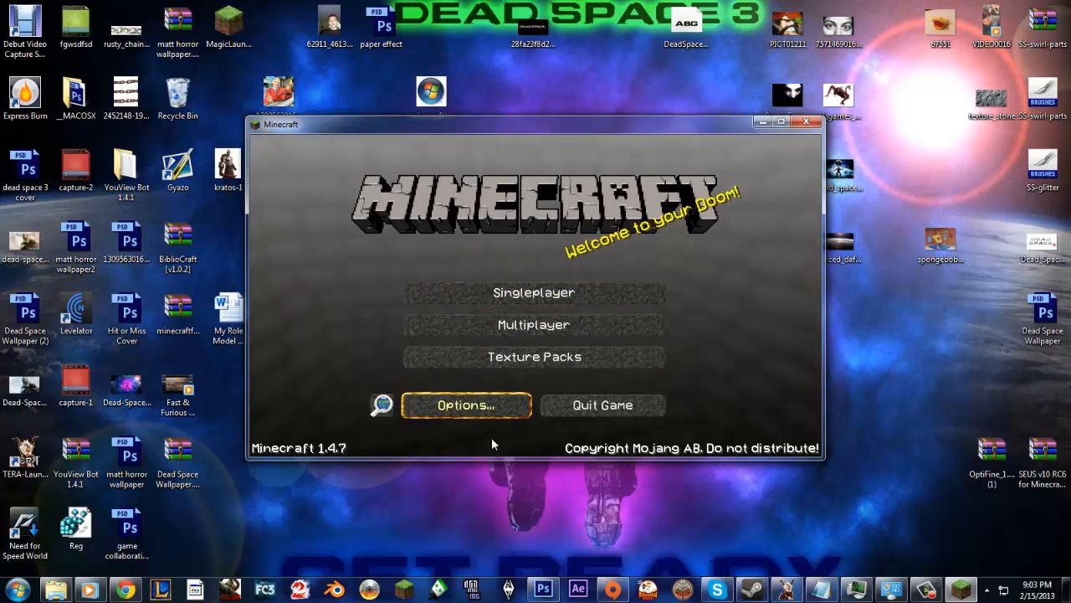
{"action": "left_click", "coordinate": [465, 405]}
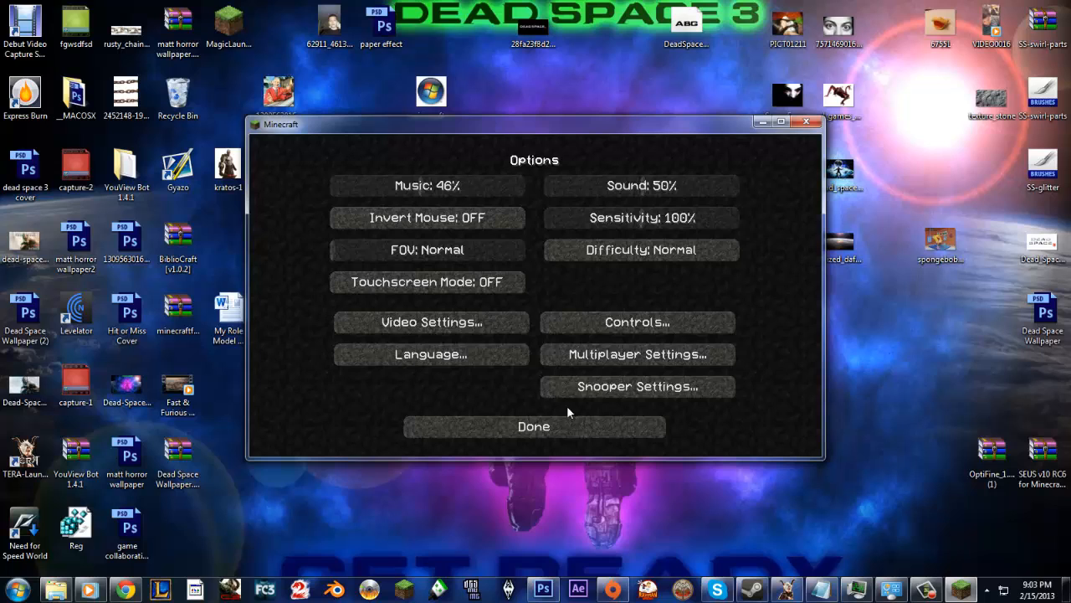
{"action": "left_click", "coordinate": [430, 322]}
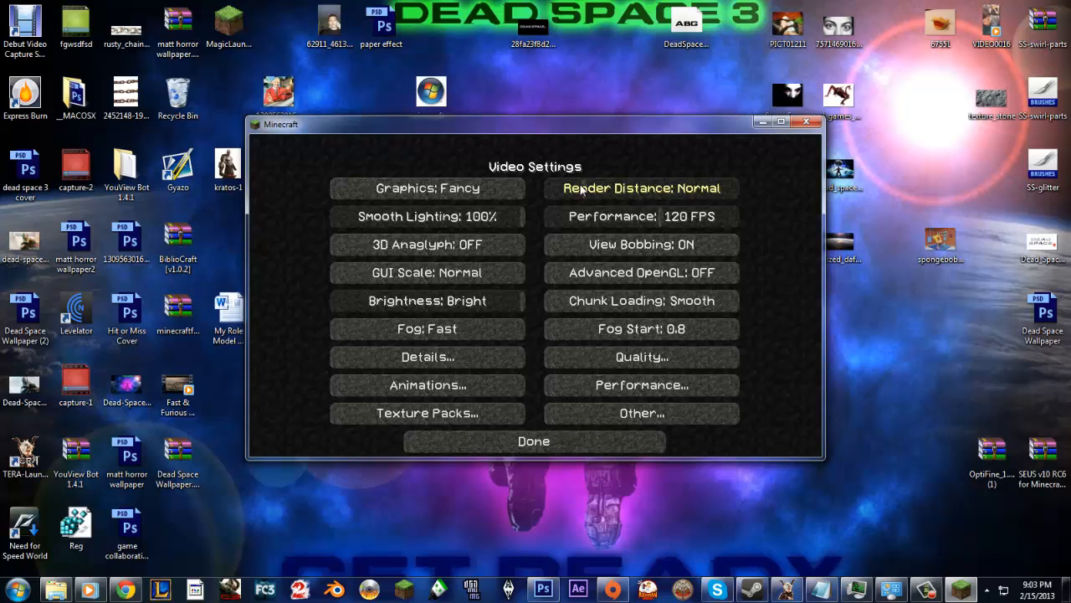
Step: Cycle render distance down to Normal +16 and keep the video settings
{"action": "left_click", "coordinate": [641, 187]}
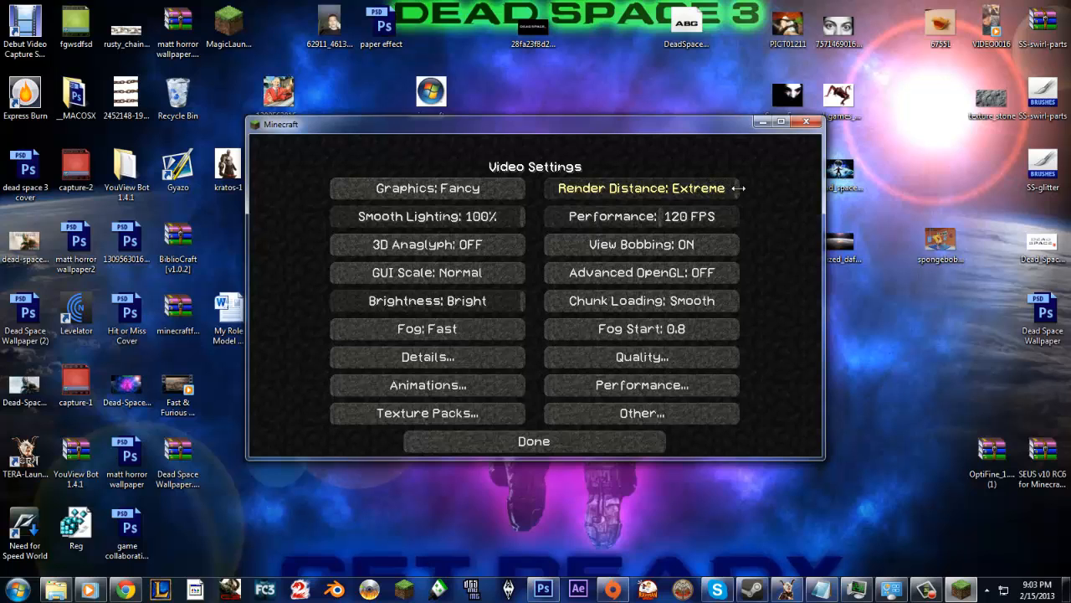
{"action": "left_click", "coordinate": [639, 187]}
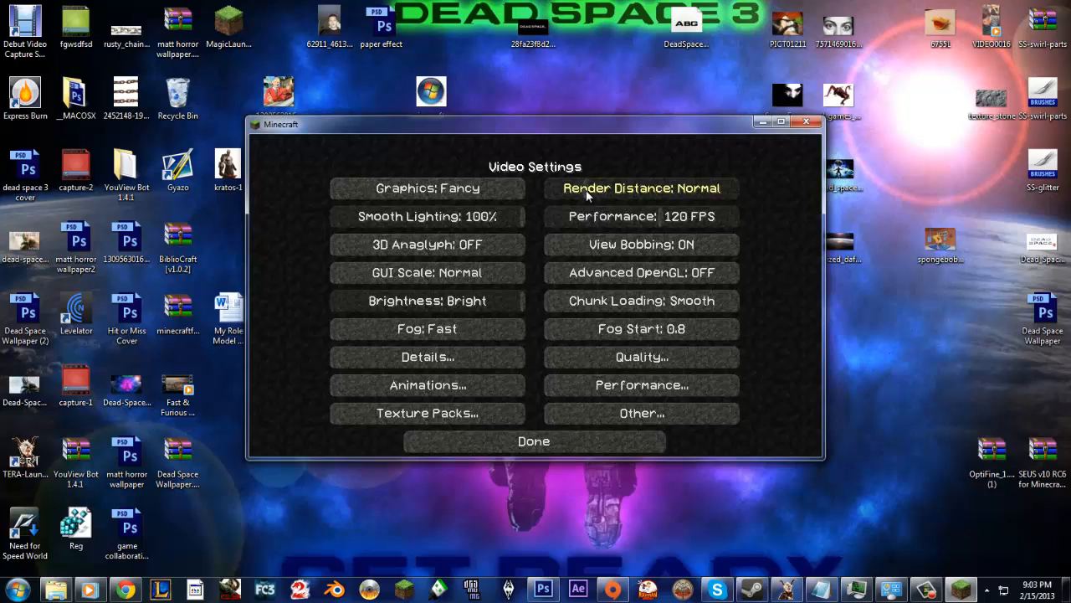
{"action": "left_click", "coordinate": [639, 187]}
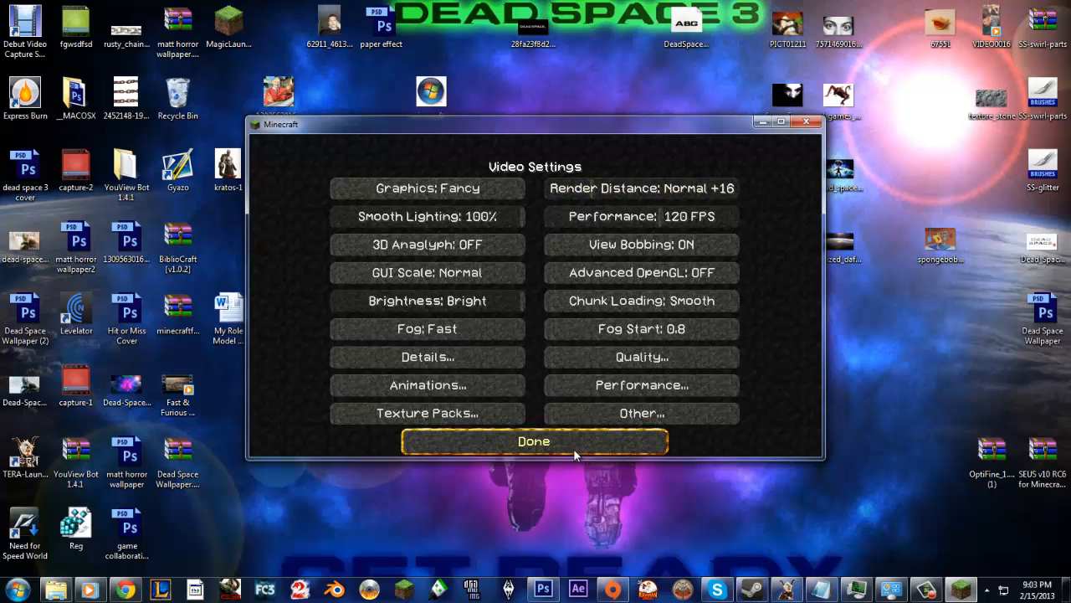
{"action": "left_click", "coordinate": [532, 442]}
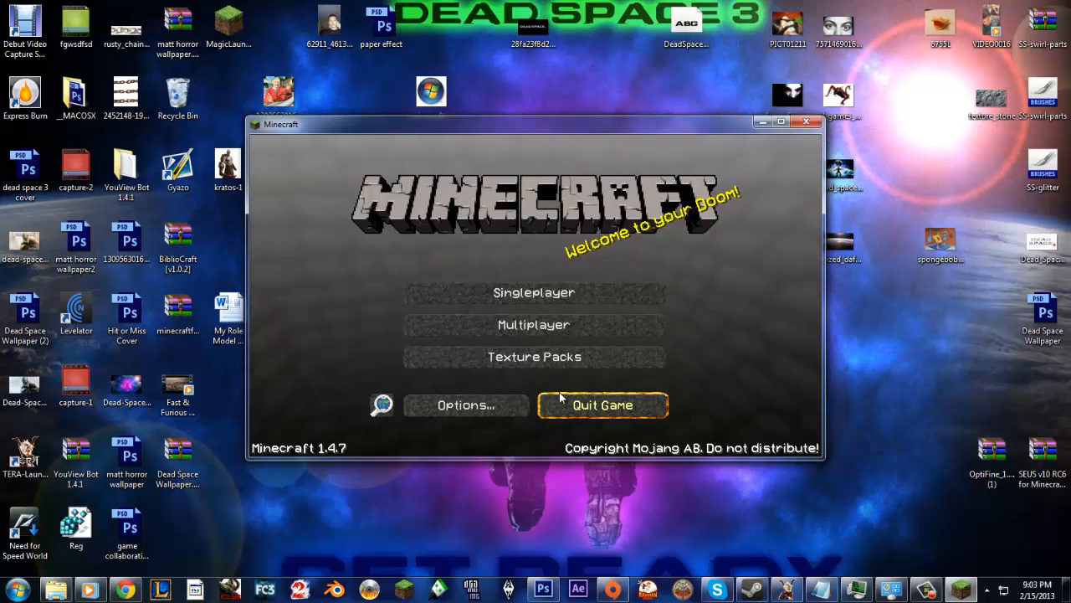
{"action": "mouse_move", "coordinate": [699, 390]}
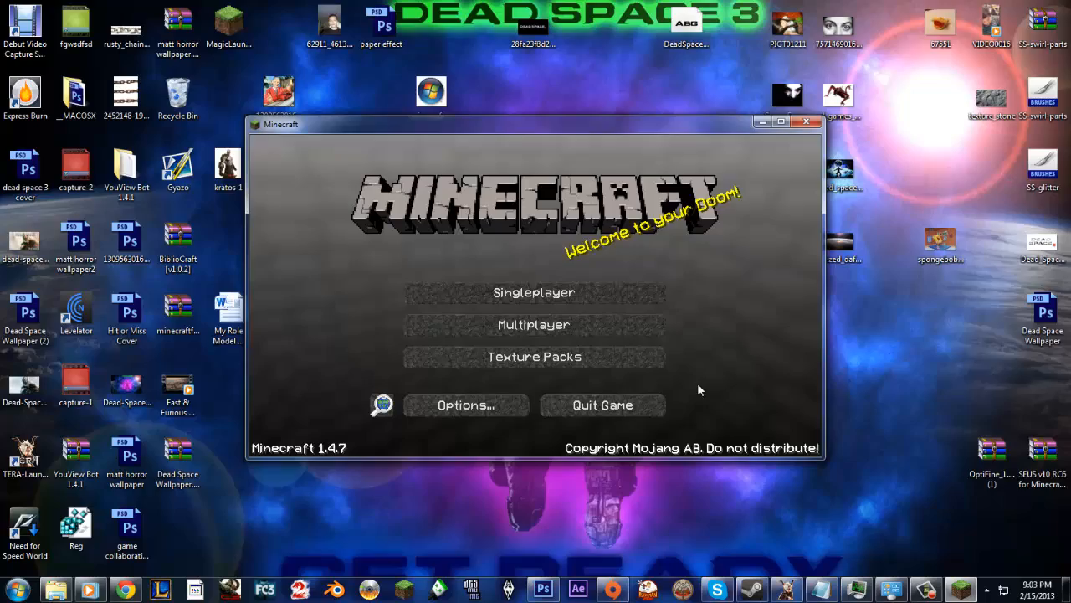
{"action": "mouse_move", "coordinate": [683, 408]}
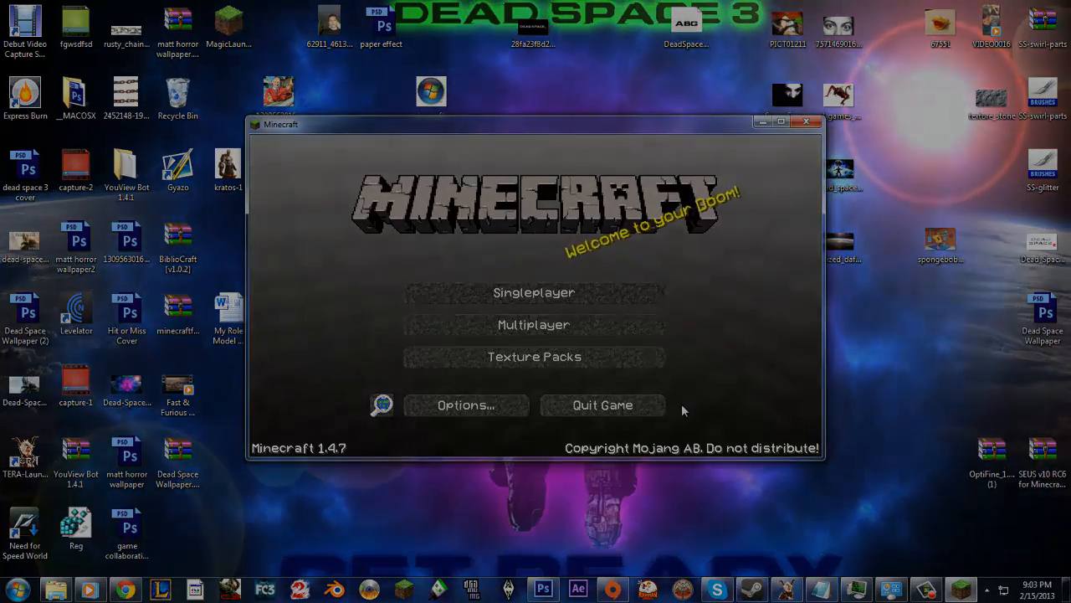